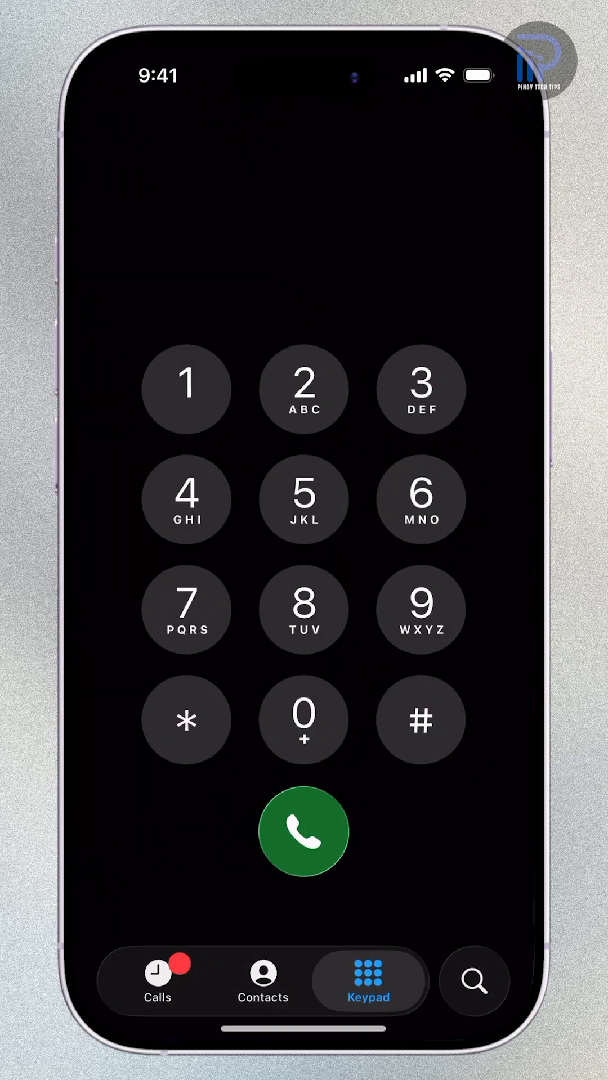
Leave the Phone keypad and return to the home screen with its apps and widgets
click(421, 719)
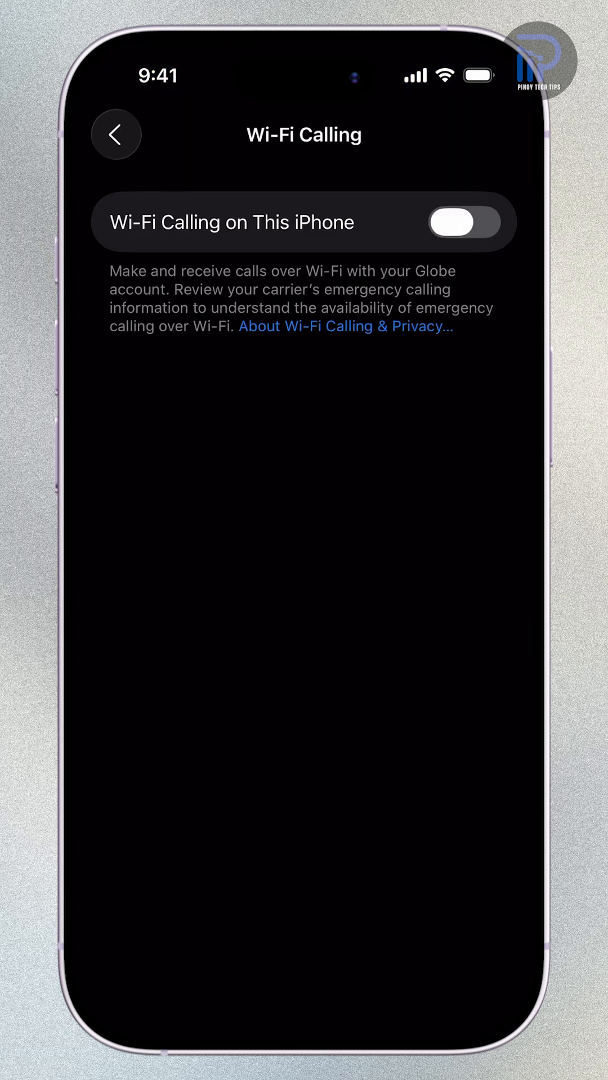
click(463, 221)
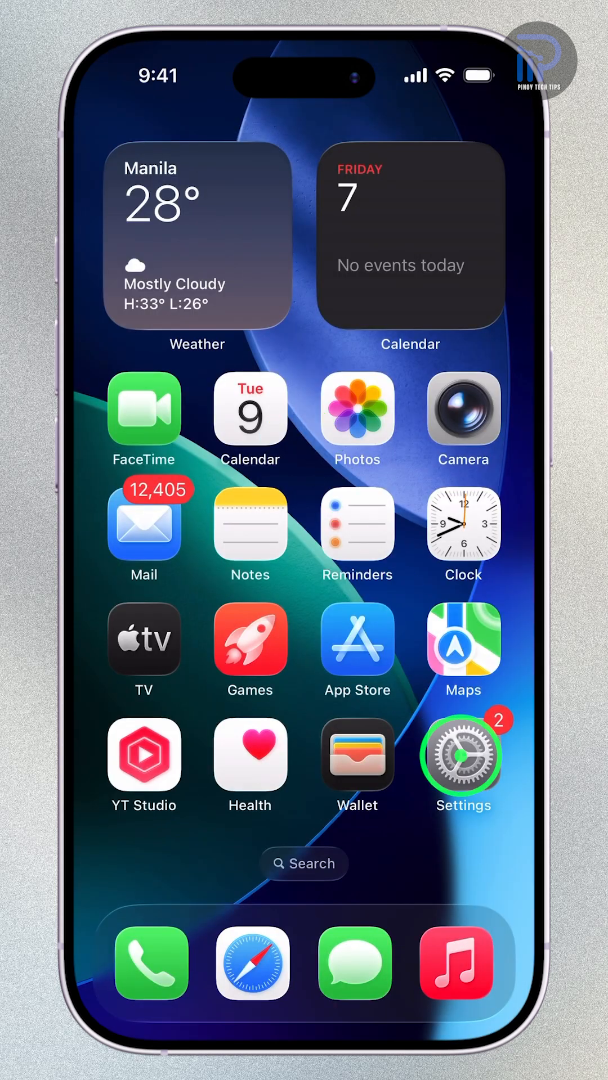
Go from the home screen into Settings > Cellular
click(461, 757)
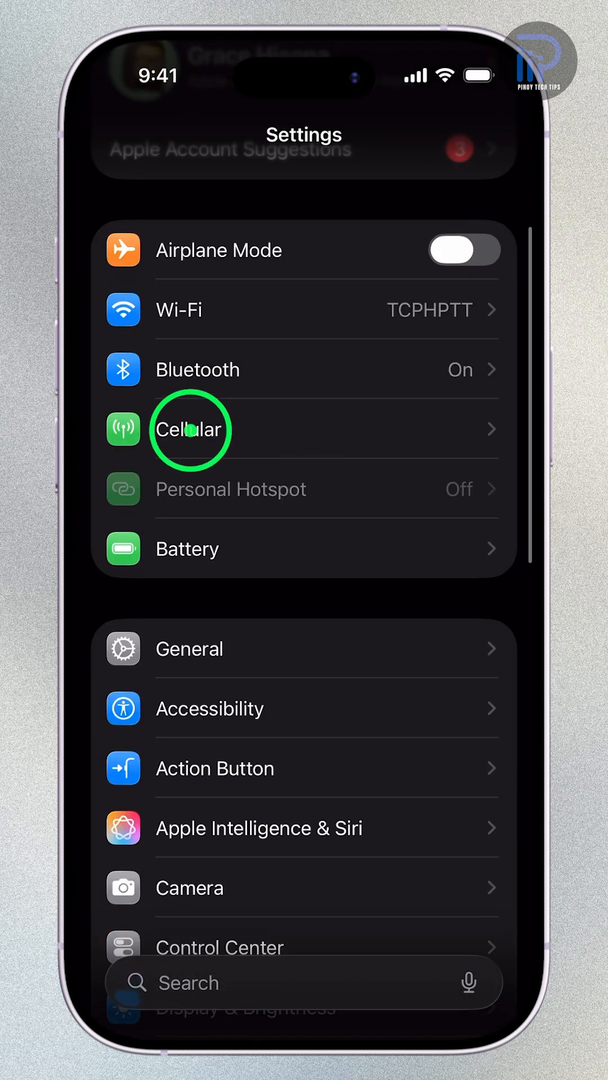
click(189, 428)
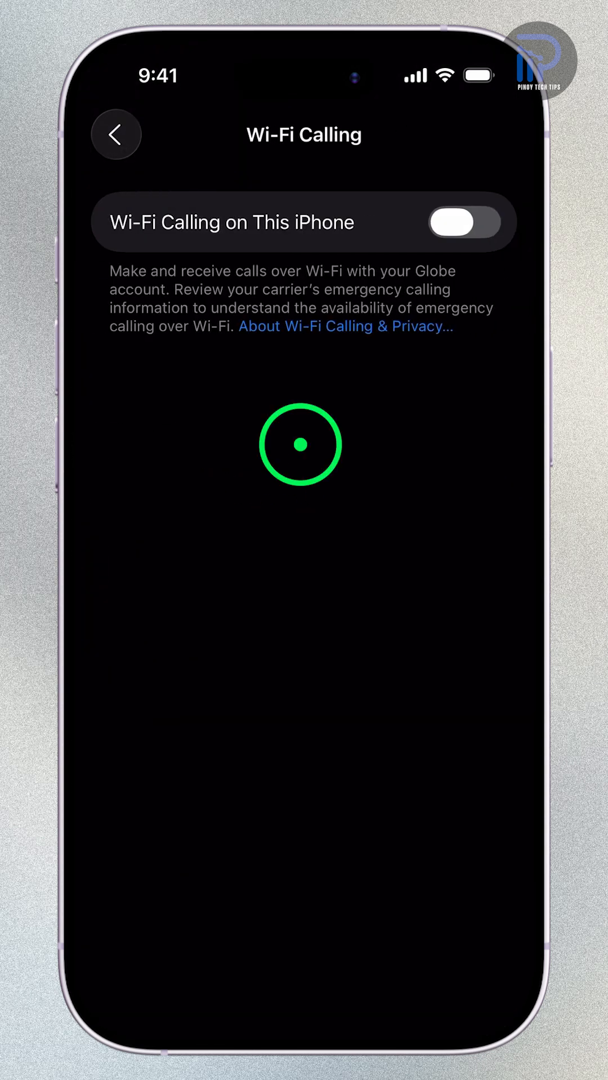
Turn on Wi-Fi Calling on This iPhone, confirm with Enable and dismiss the privacy sheet
click(465, 222)
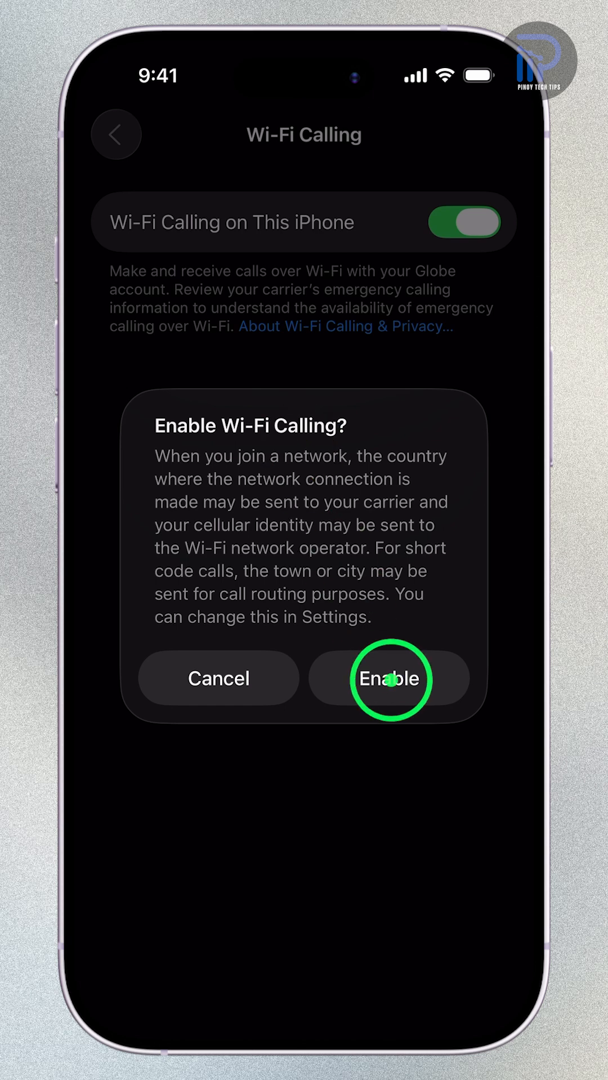
click(344, 327)
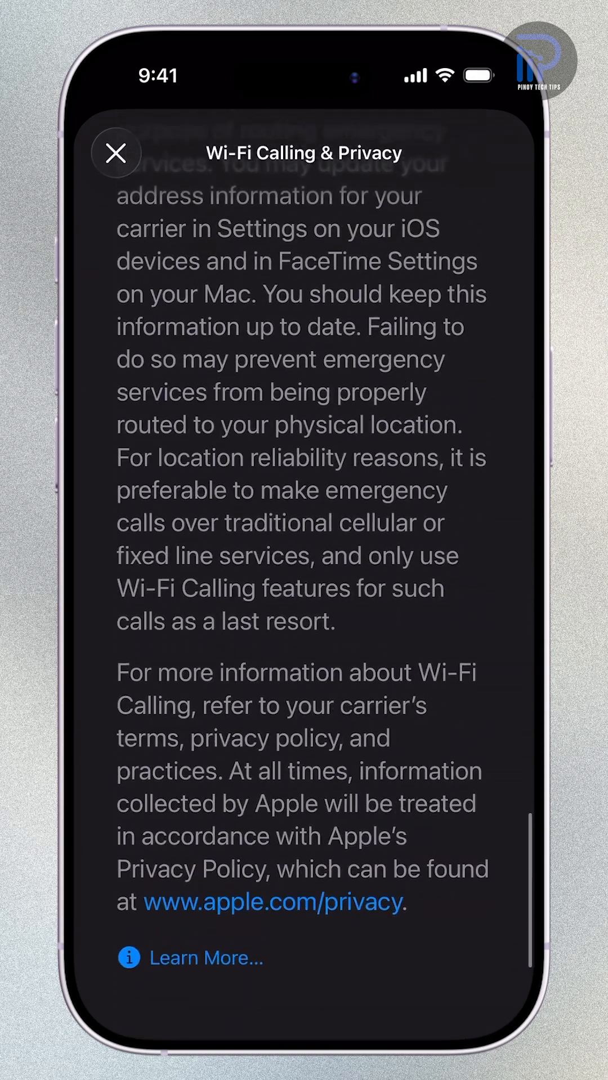
click(116, 152)
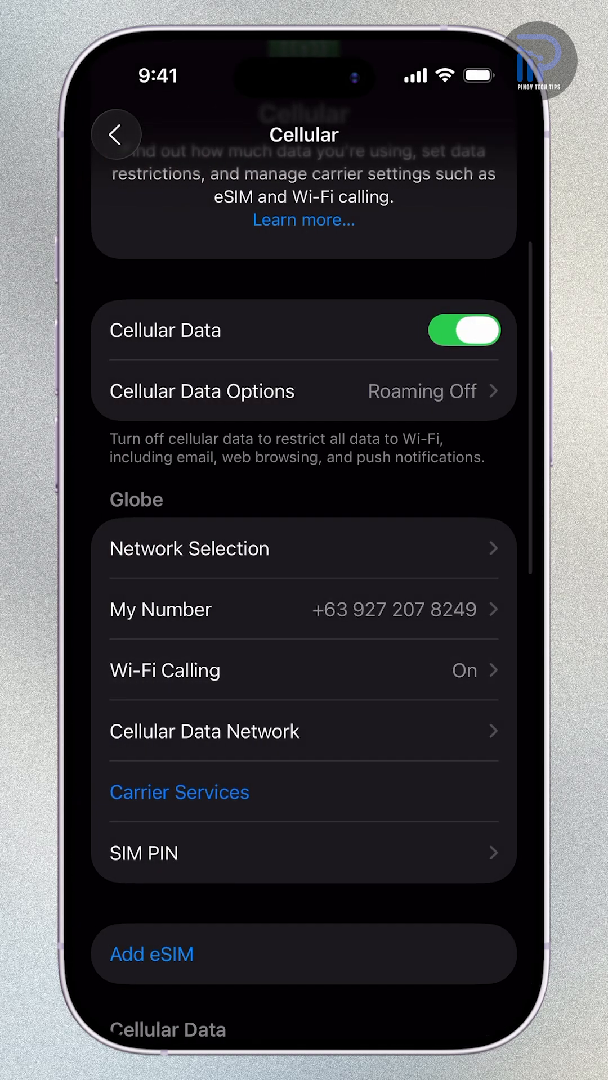
Back on the Phone keypad, enter #818 and erase it down to a single #
click(116, 133)
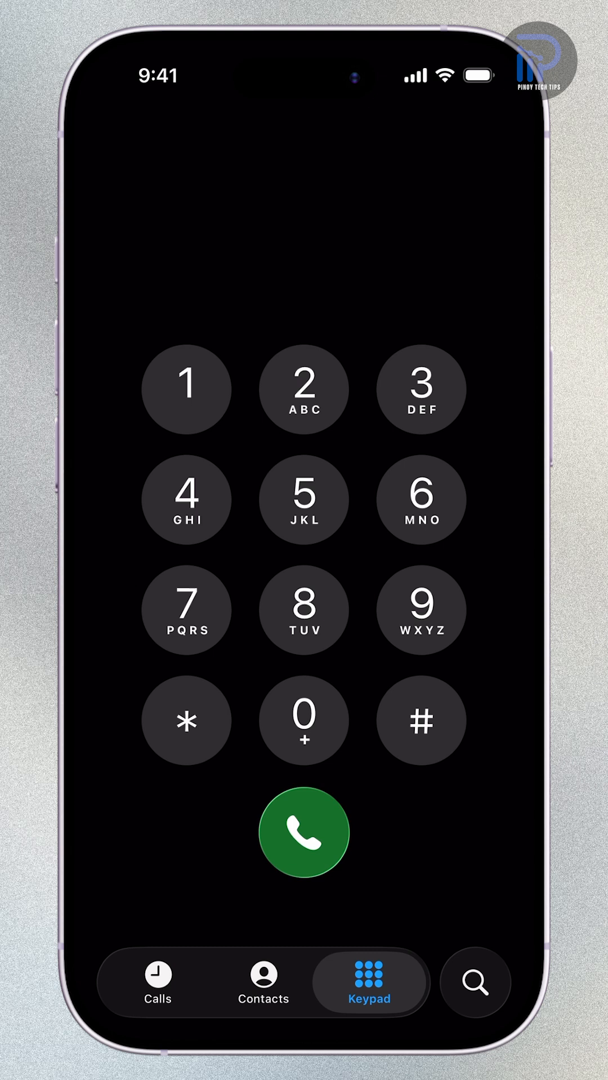
click(302, 609)
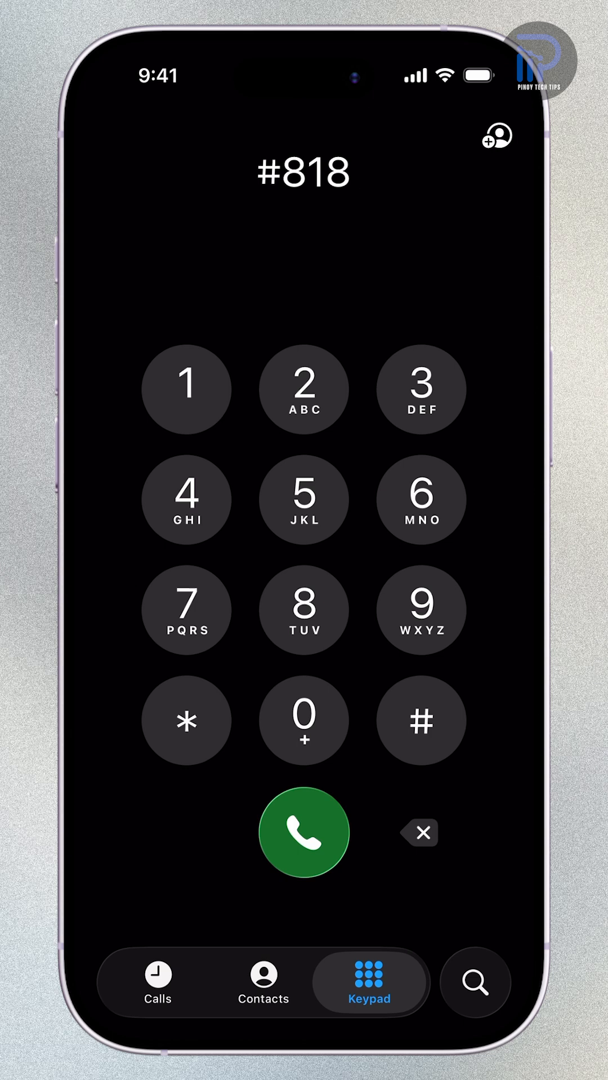
click(418, 832)
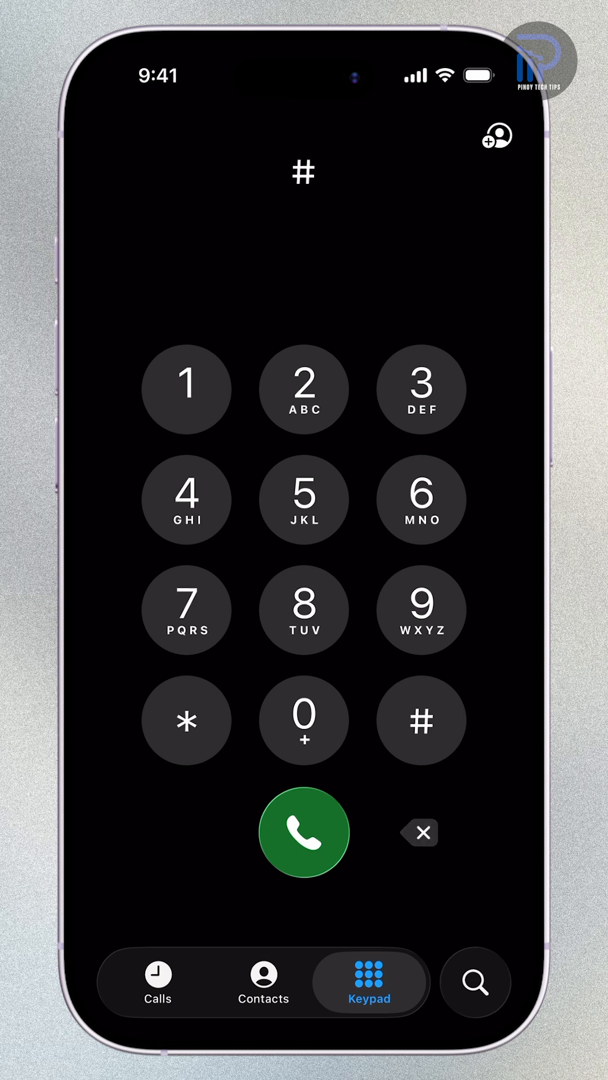